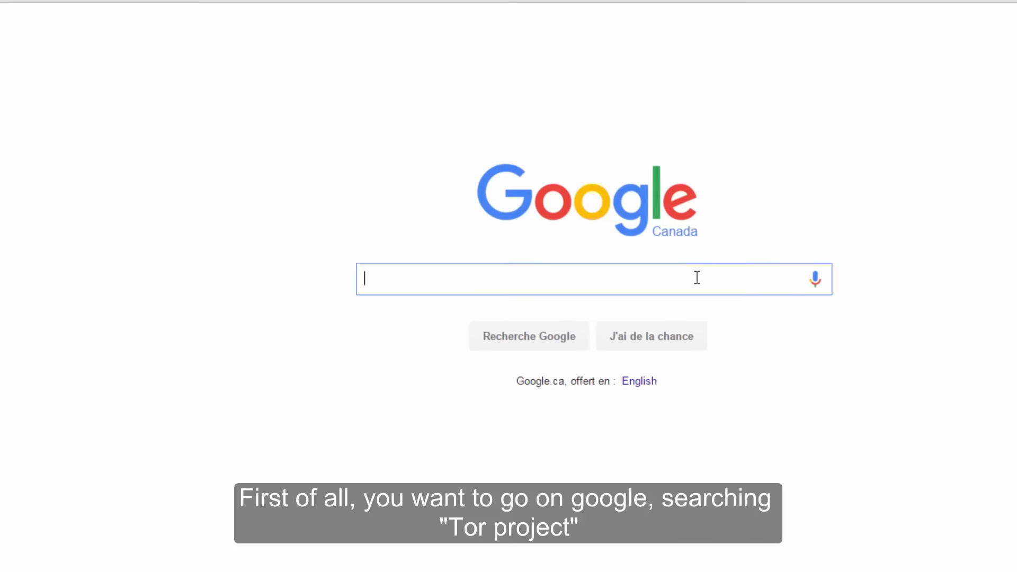
- Search Google for 'Tor project' to reach the Tor Browser download
text(Tor project)
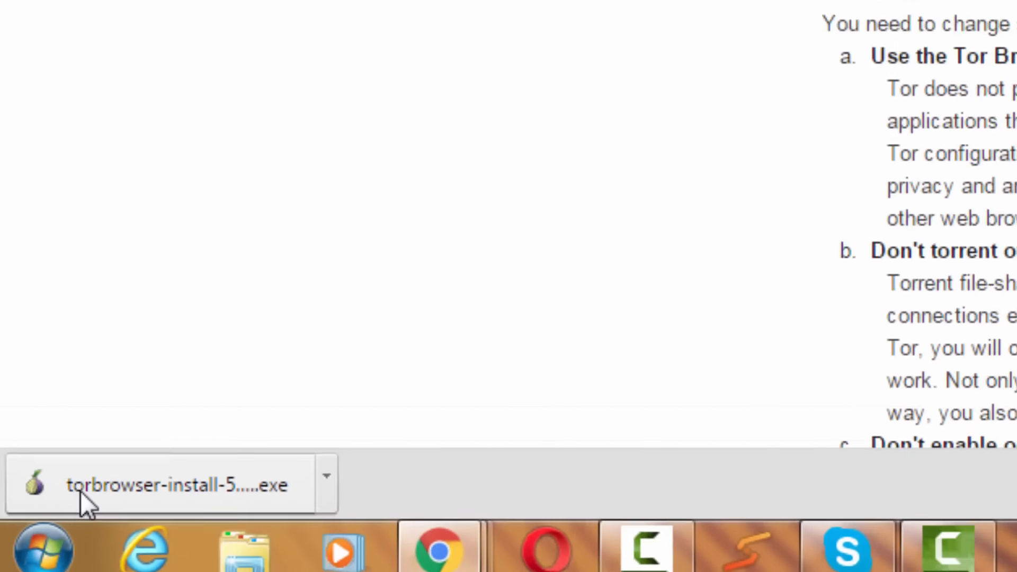
- Run the torbrowser-install file, allow it, and choose English as setup language
click(156, 484)
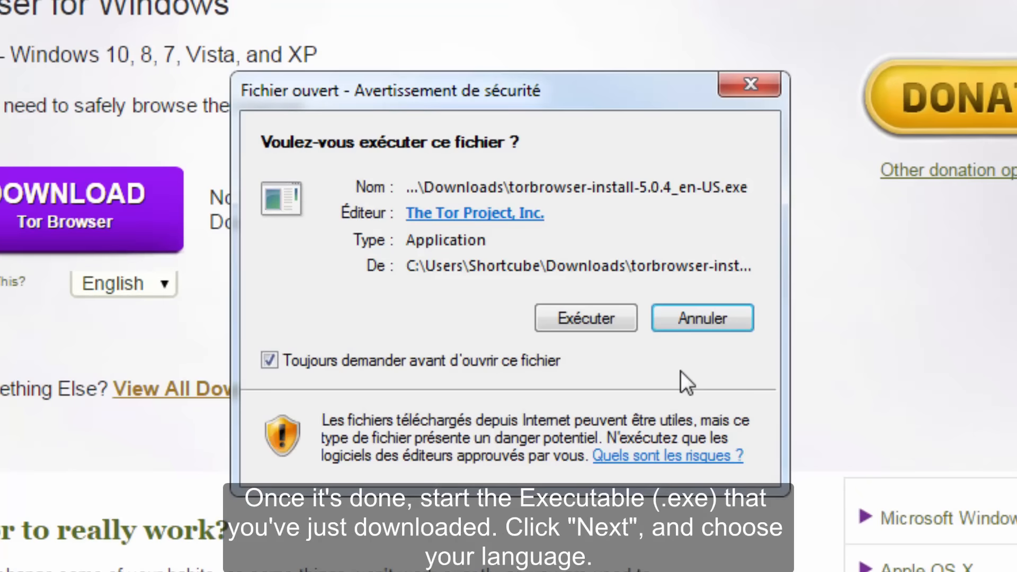
click(584, 318)
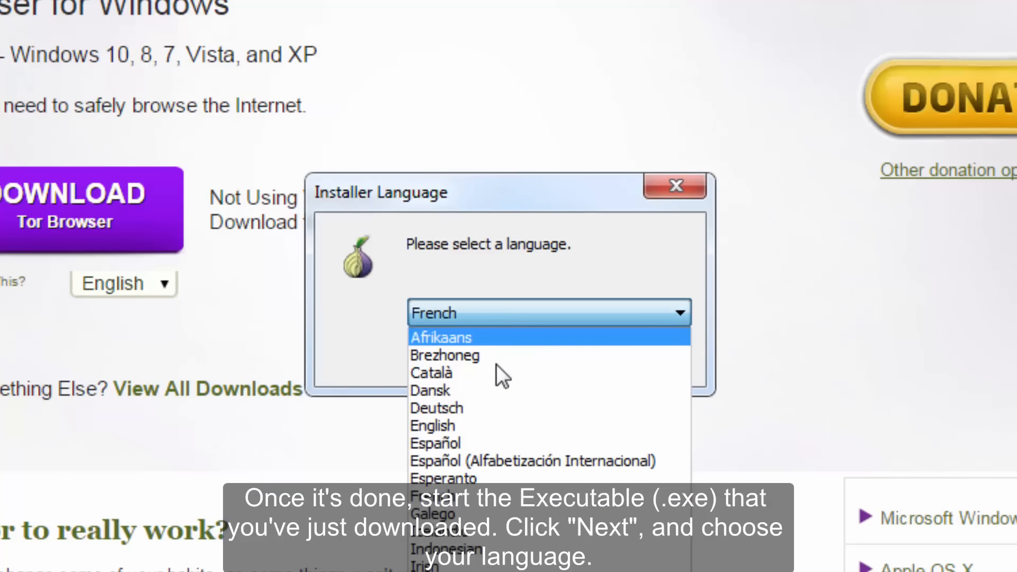
click(431, 426)
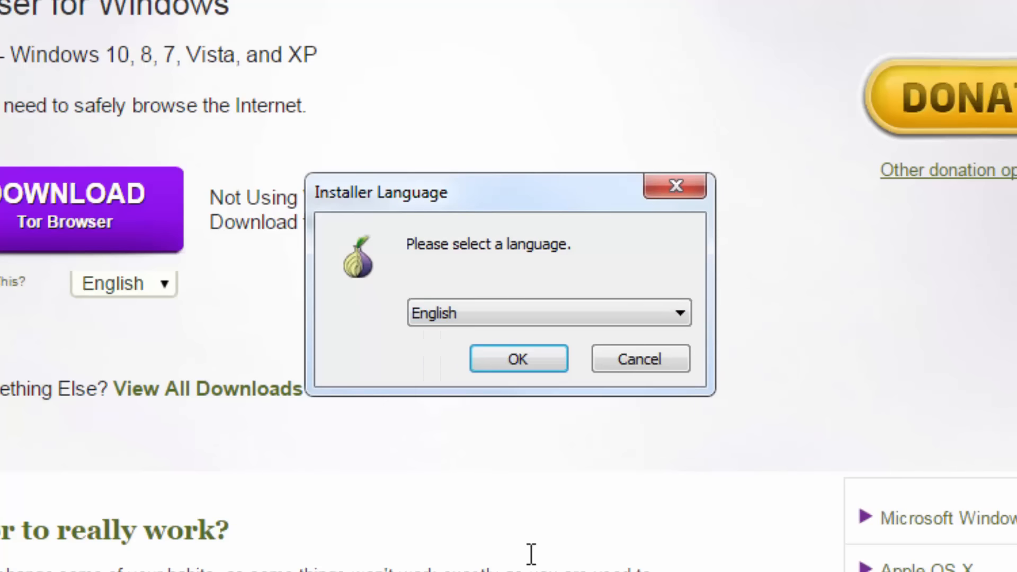
click(518, 358)
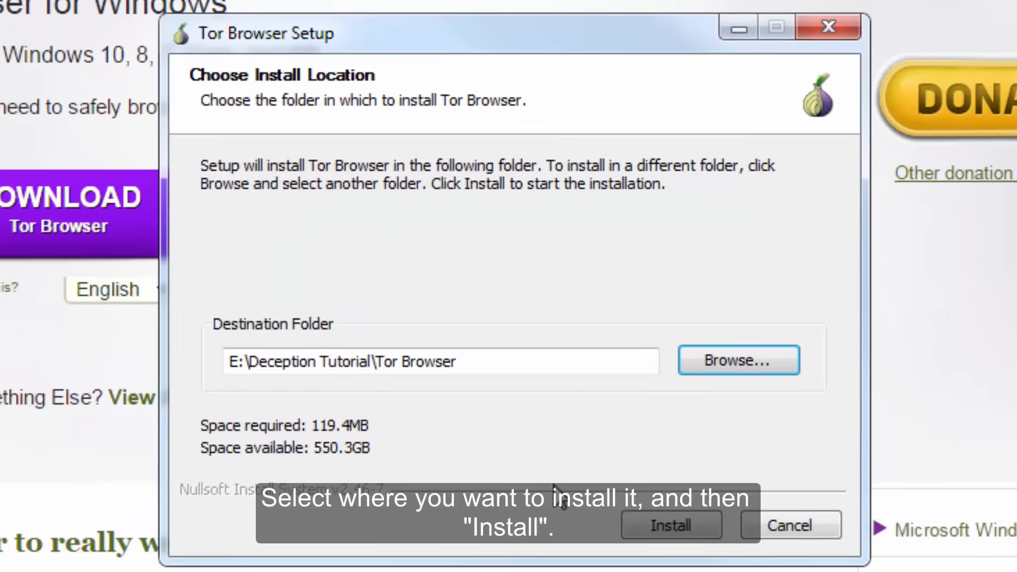
mouse_move(653, 462)
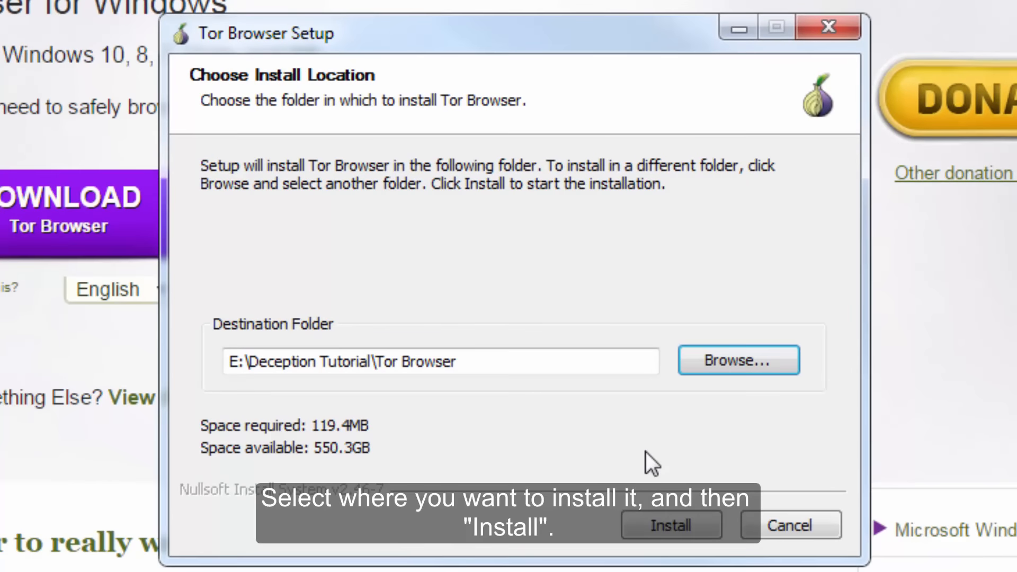
- Install Tor Browser into E:\Deception Tutorial\Tor Browser
click(670, 526)
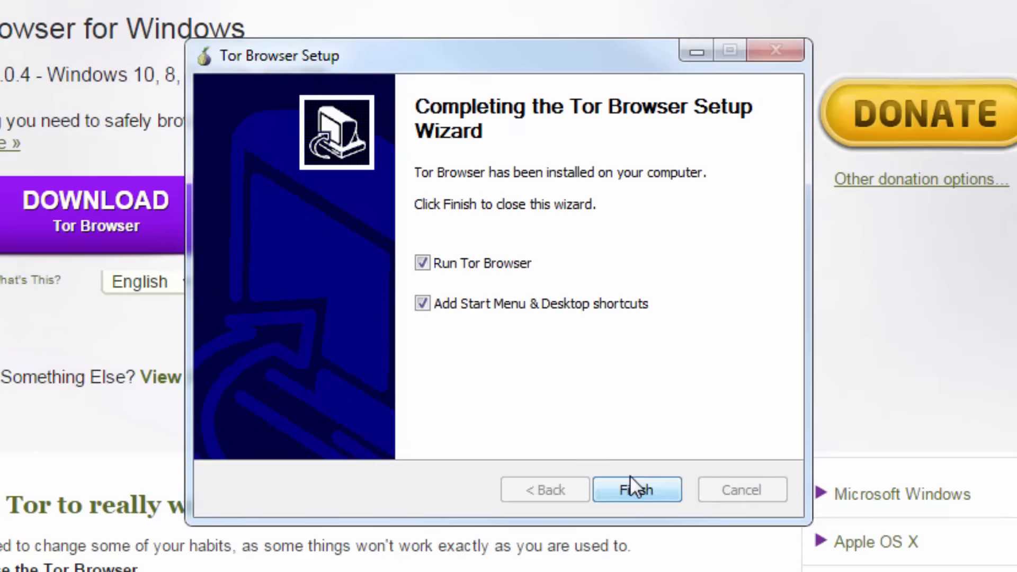
- Finish setup, launch Tor Browser, and connect directly to the Tor network
click(636, 489)
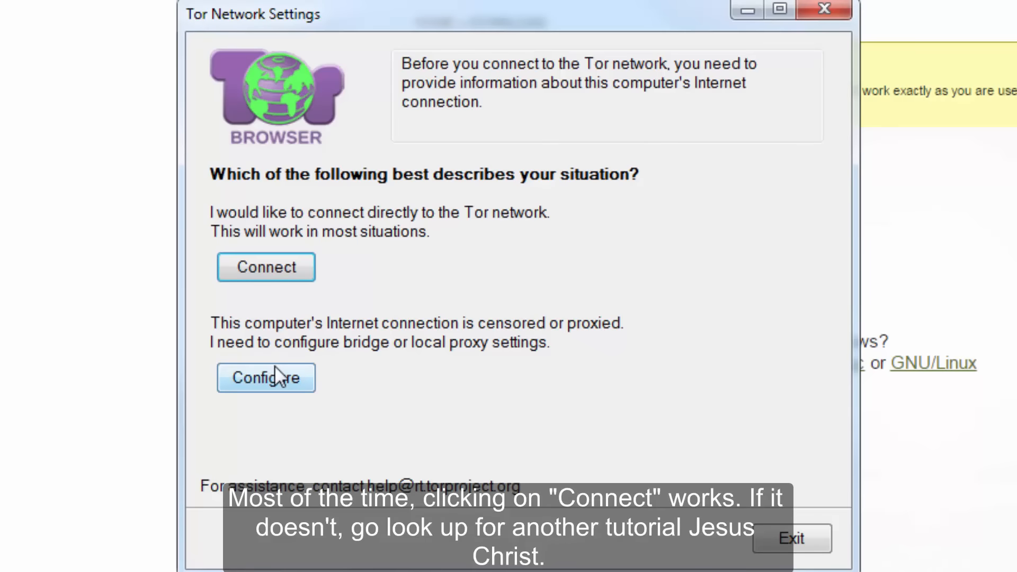
mouse_move(265, 266)
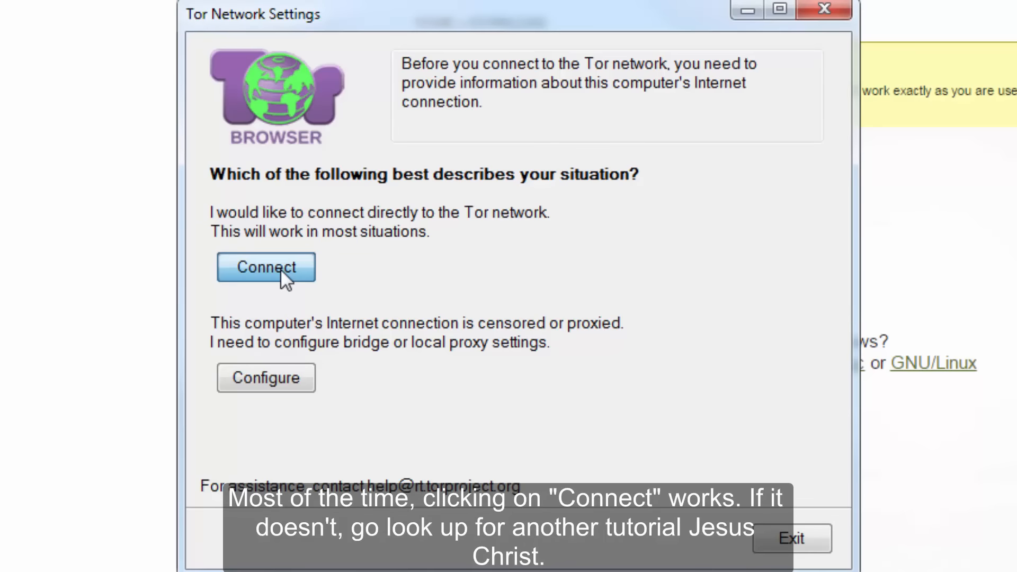
click(266, 266)
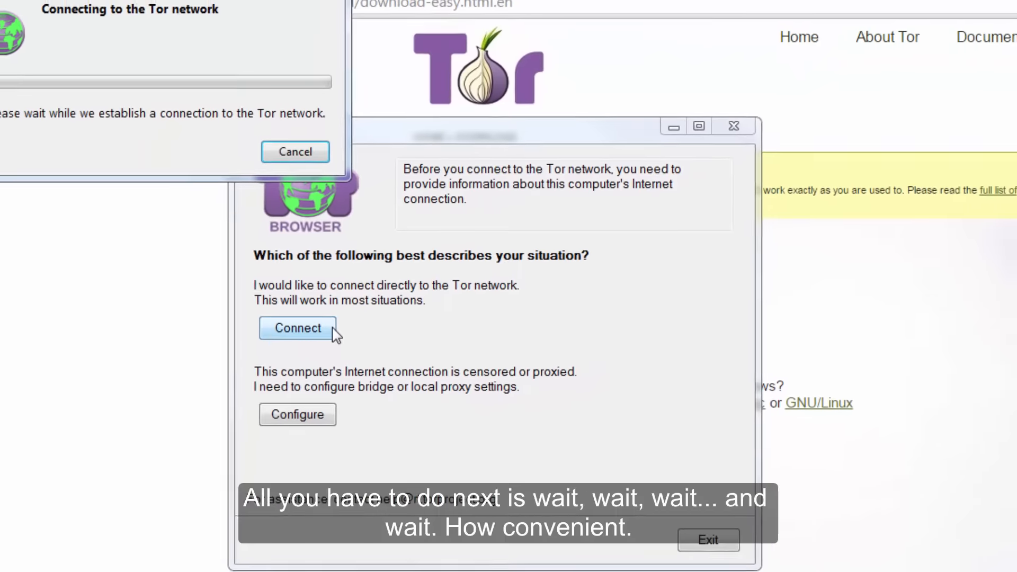
click(297, 327)
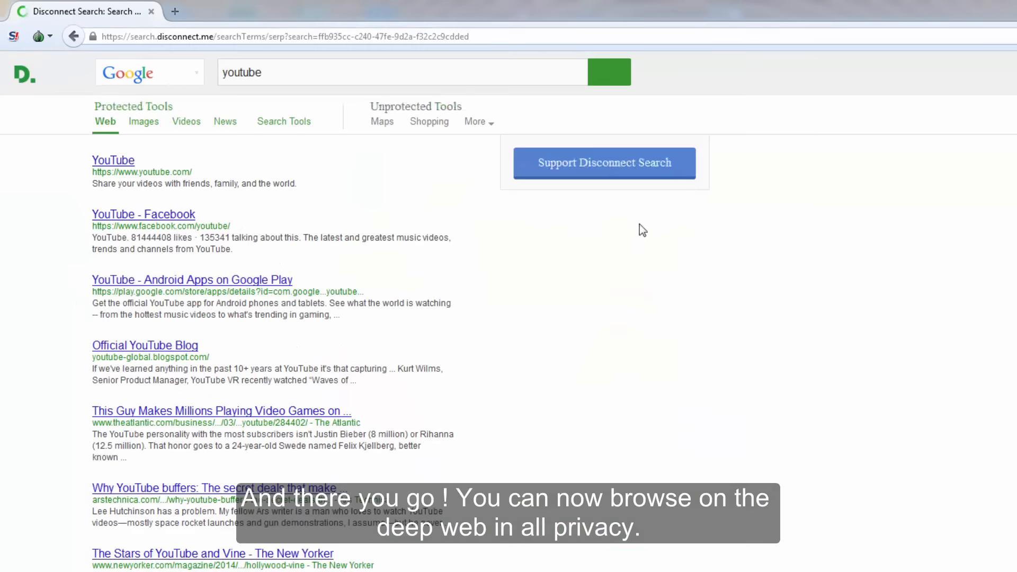
- Load the Hidden Wiki .onion address via the address bar's Paste & Go
click(113, 160)
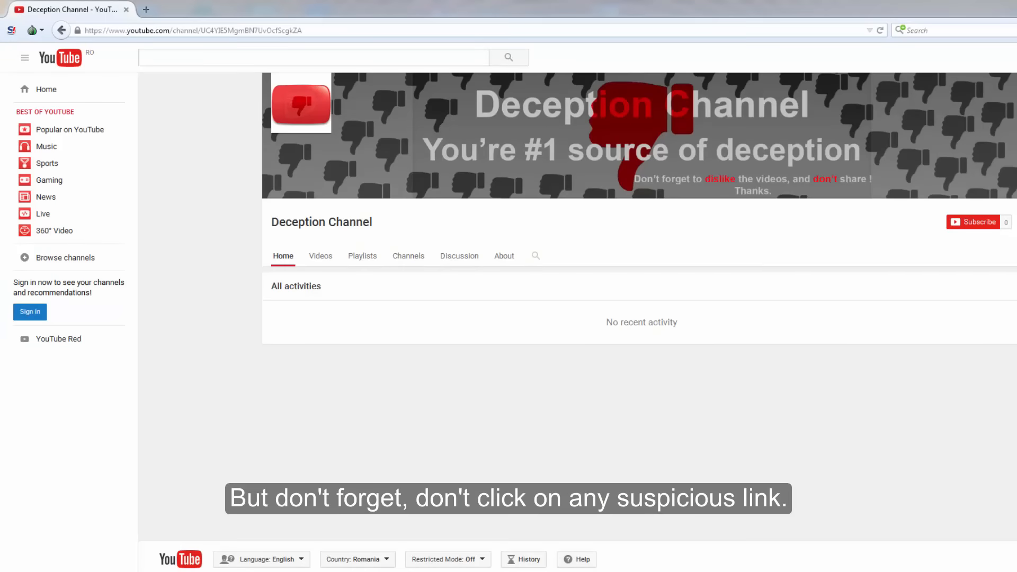
mouse_move(414, 155)
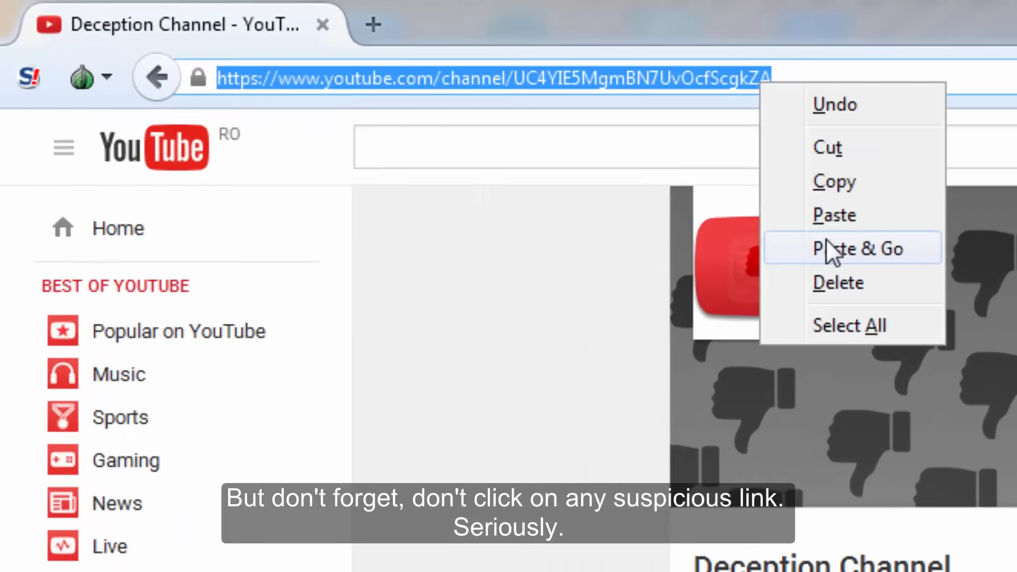
click(852, 249)
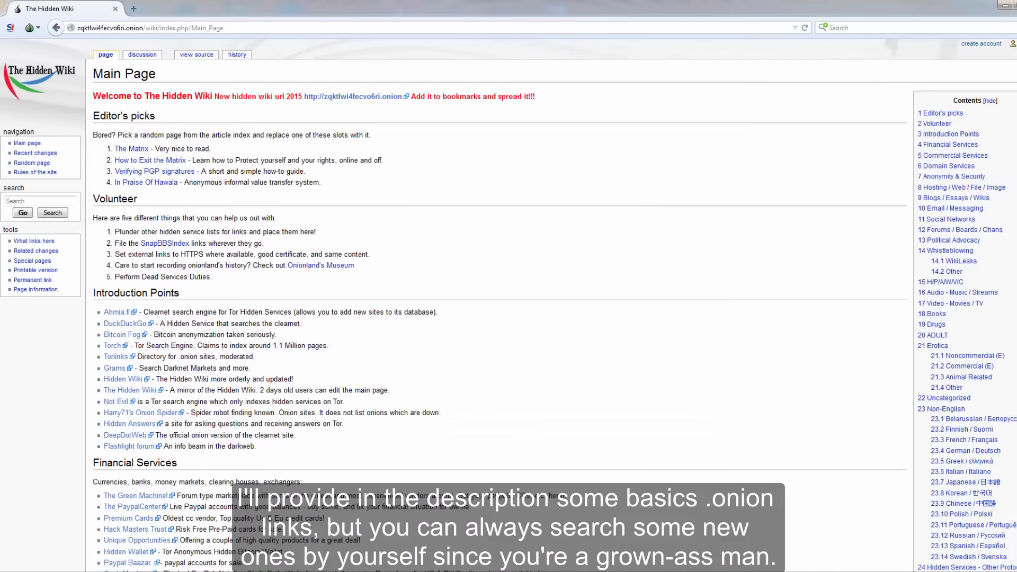
scroll(down, 3)
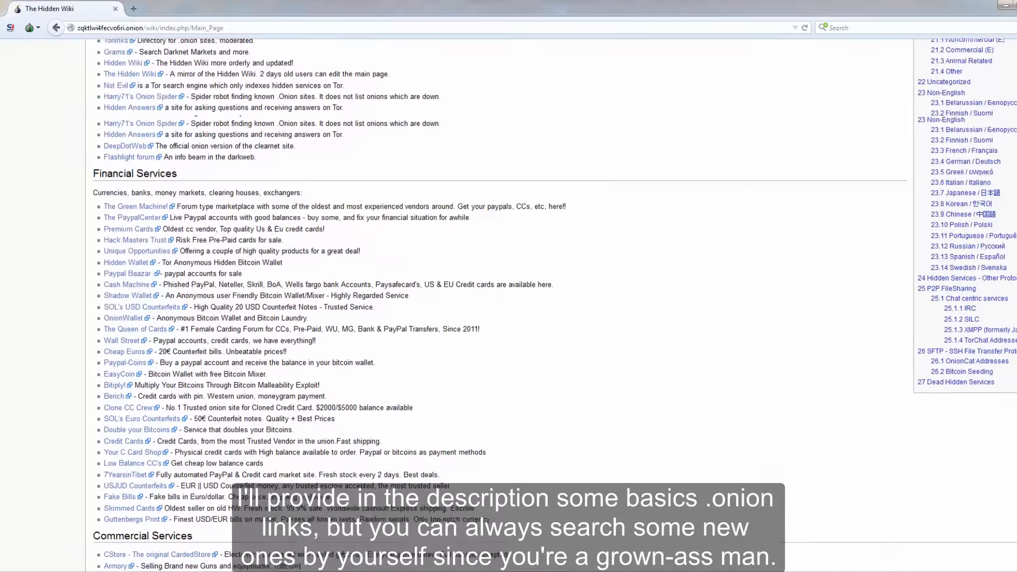
scroll(down, 3)
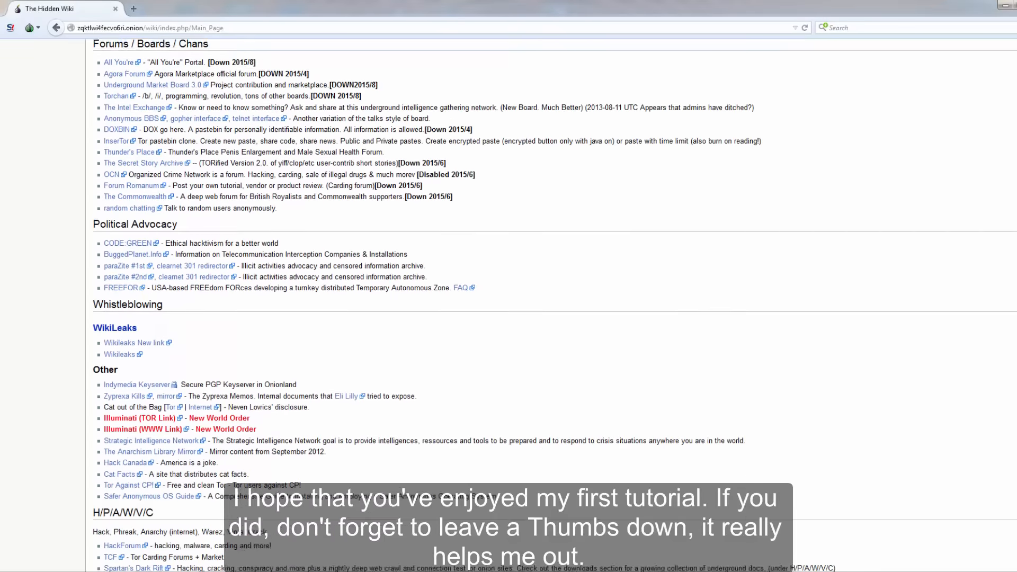
scroll(down, 3)
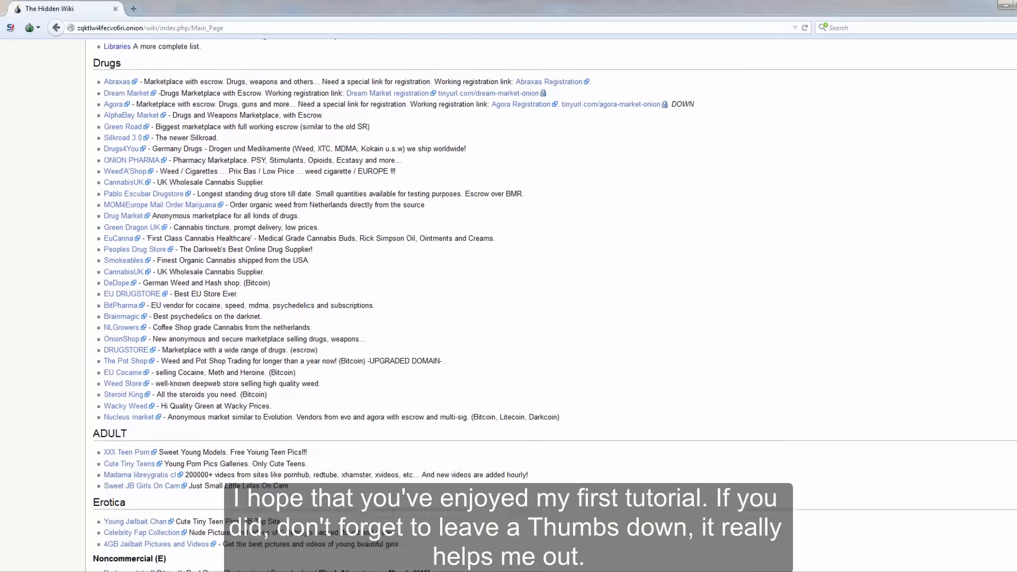
scroll(down, 3)
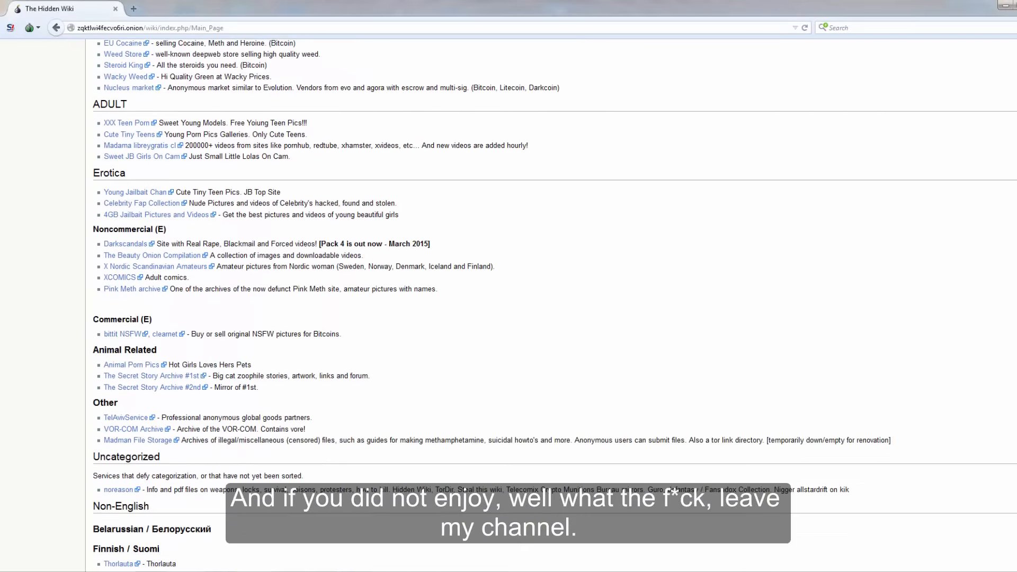
scroll(up, 3)
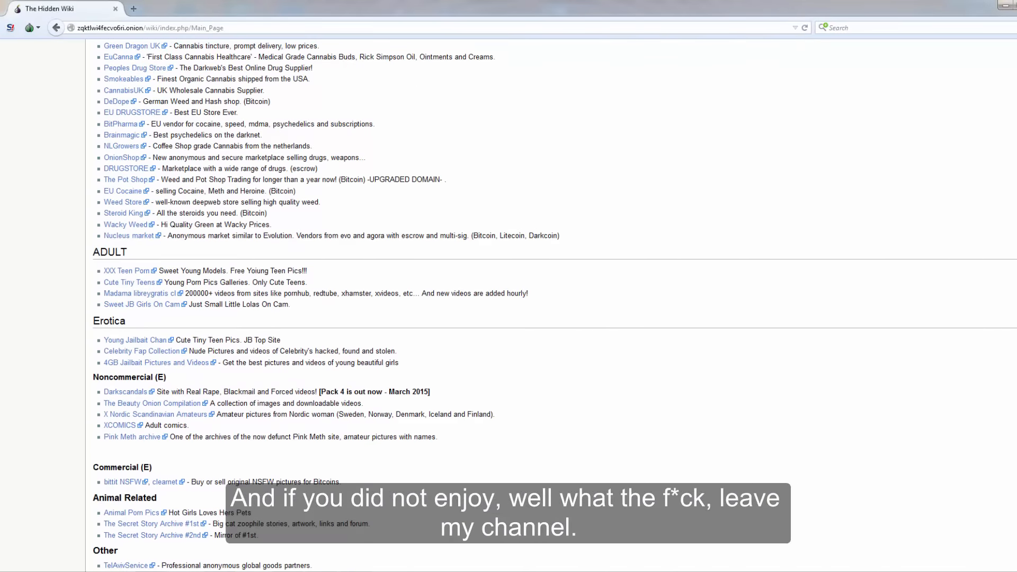